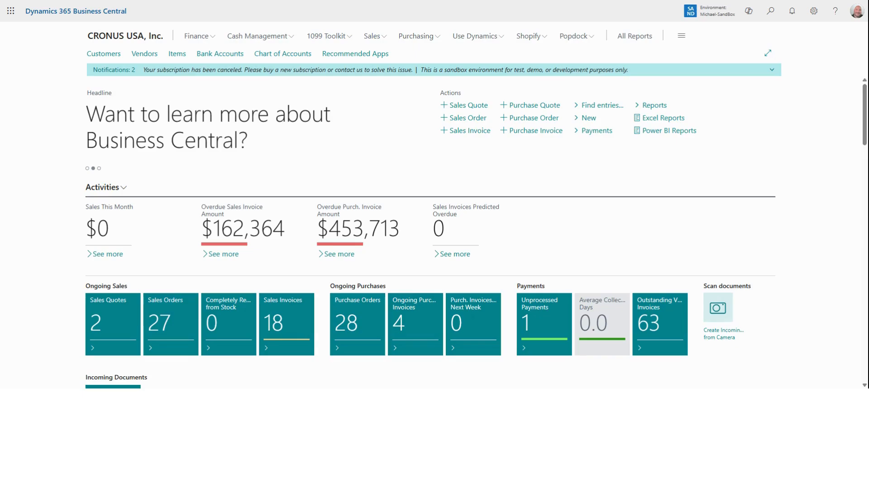
Search Tell me for 'Purchase Orders'.
click(770, 10)
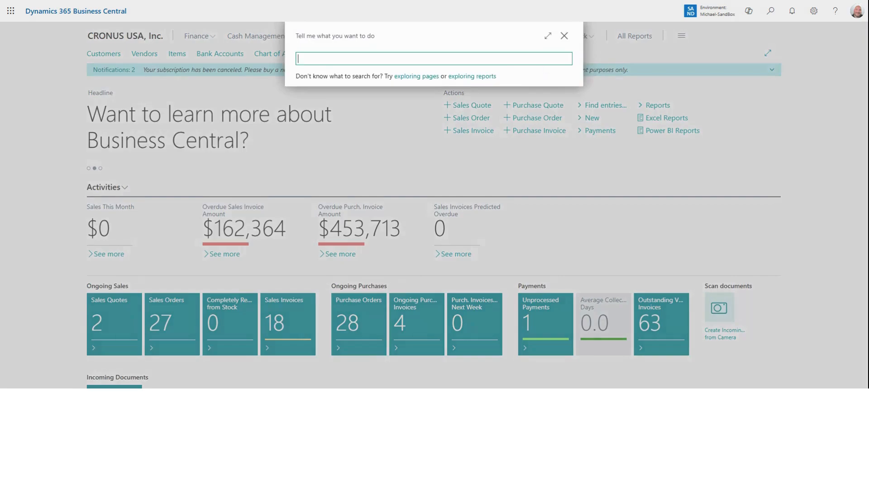
text(Purchase Orders)
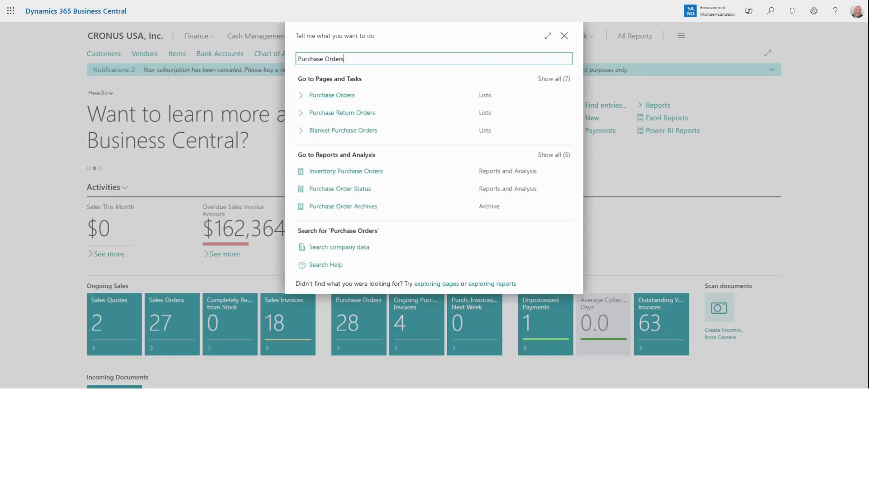
mouse_move(366, 95)
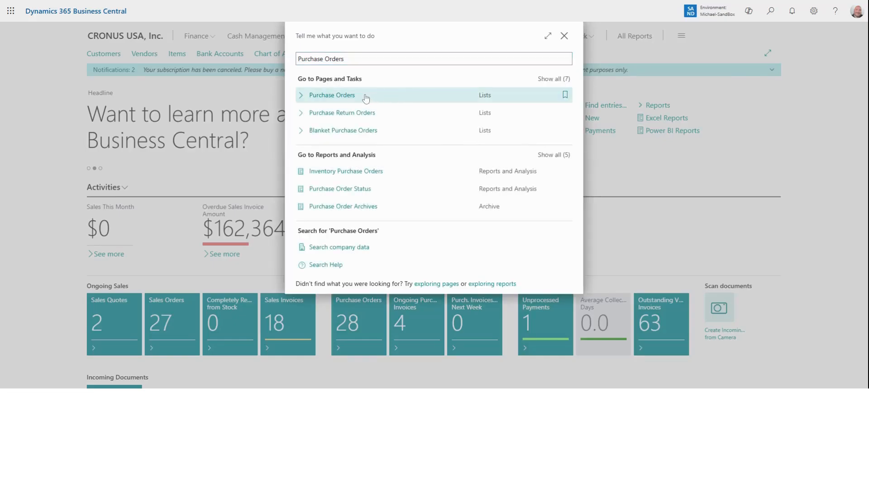
Open the Purchase Orders list and expand the All view and Analyze dropdowns.
click(332, 95)
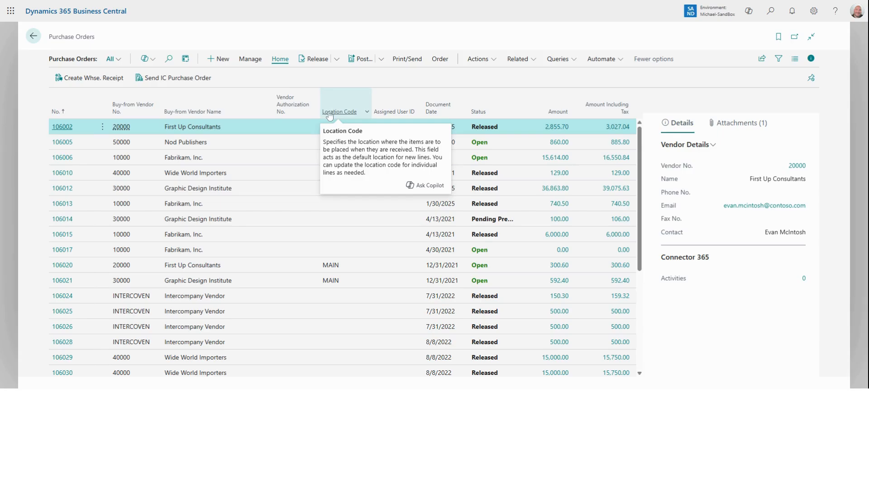
mouse_move(117, 60)
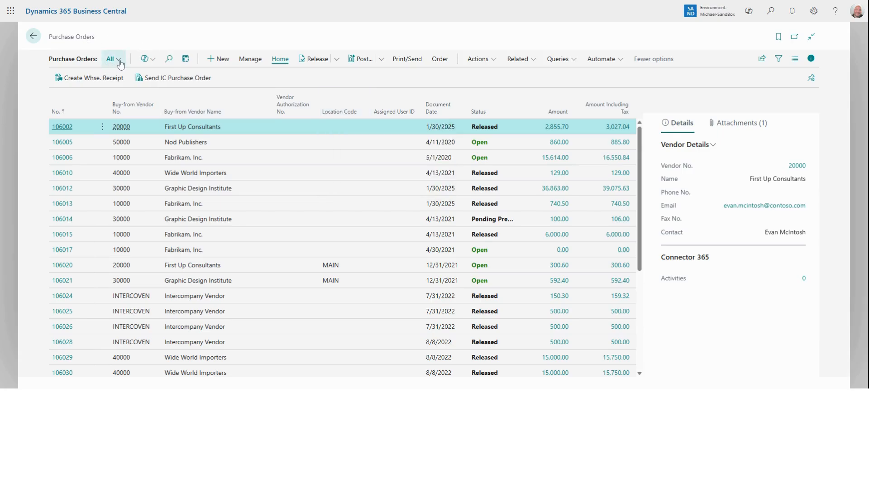
click(114, 59)
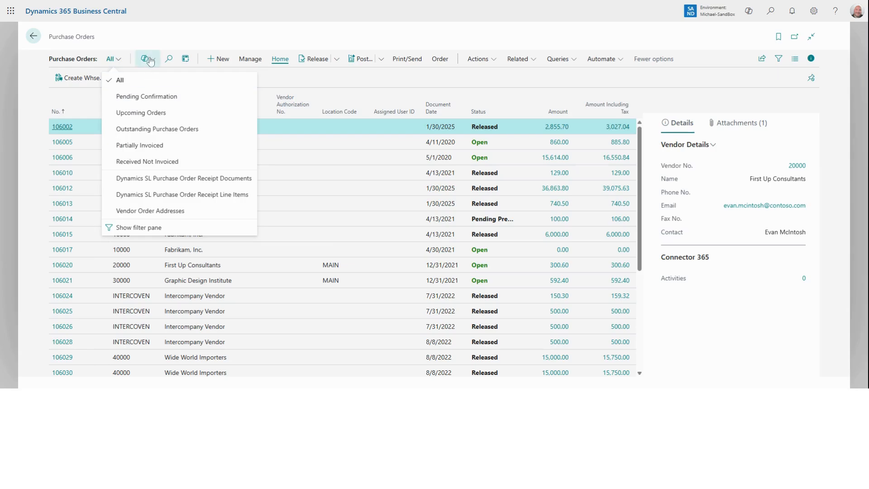
click(146, 59)
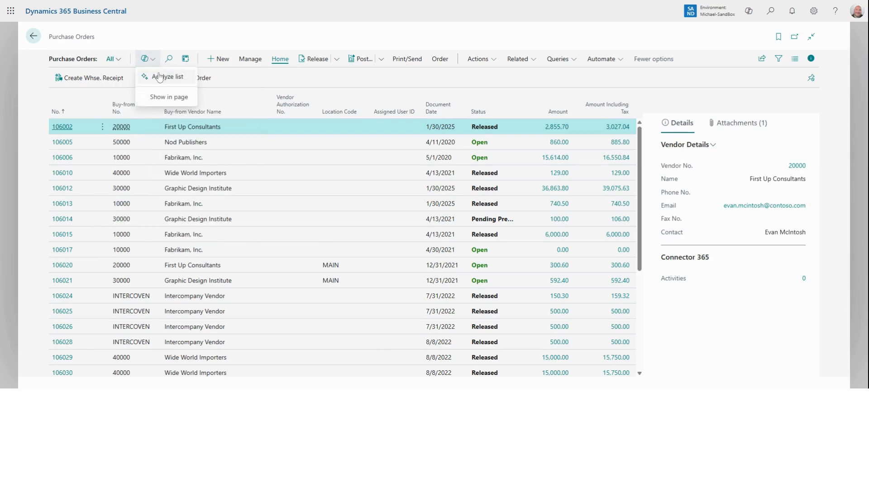
Generate a Copilot analysis of purchase orders with open status, then exit analysis mode.
click(168, 76)
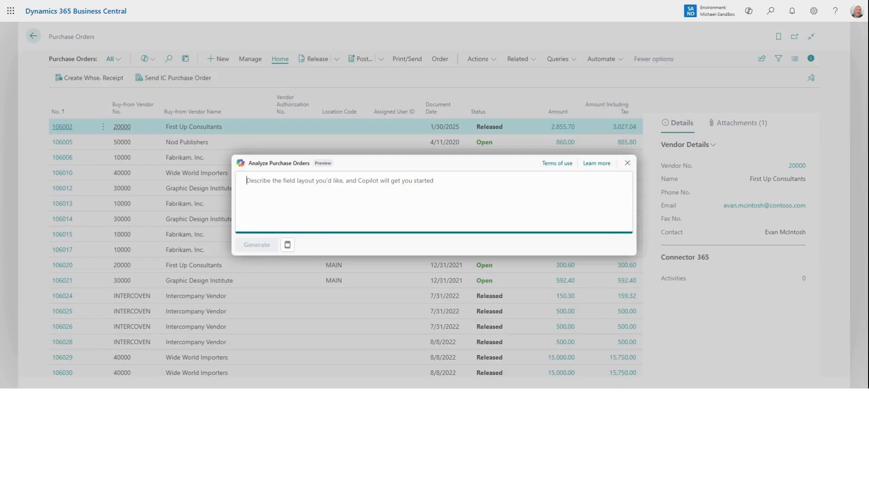
text(Show me all purchase orders with an open status)
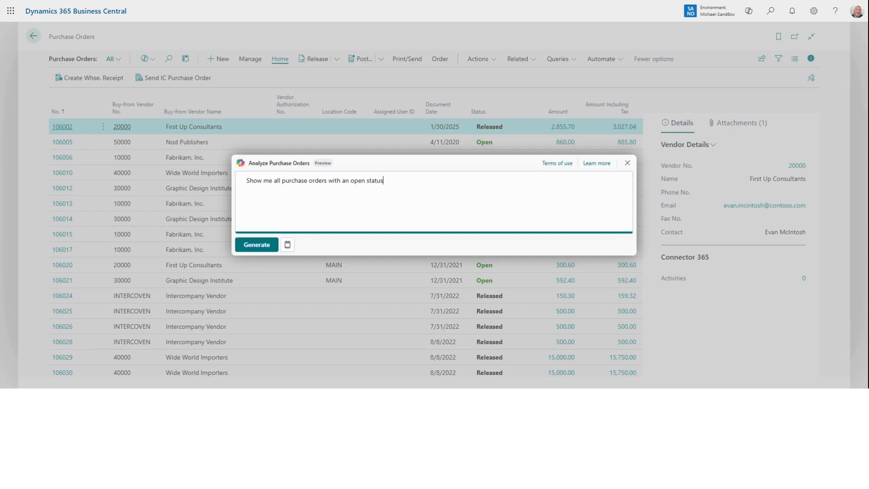
click(257, 245)
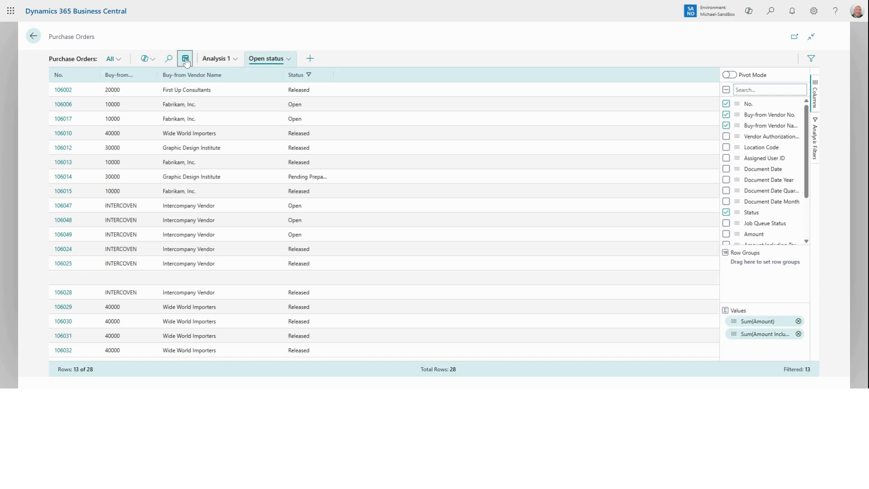
click(185, 59)
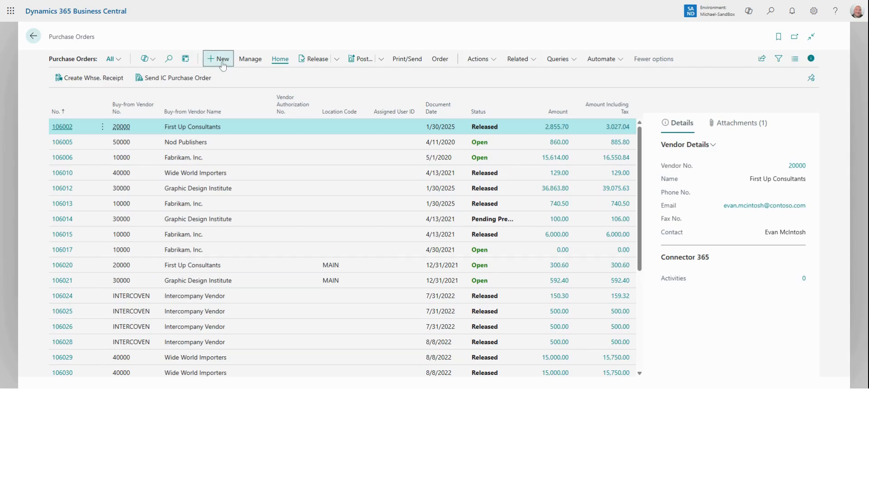
Create a new purchase order with INTERCOVEN Intercompany Vendor as vendor.
click(217, 59)
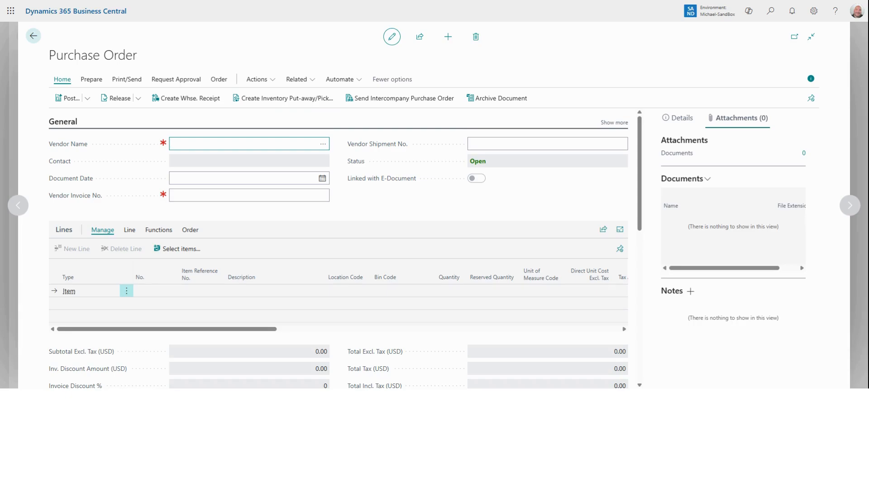
click(249, 143)
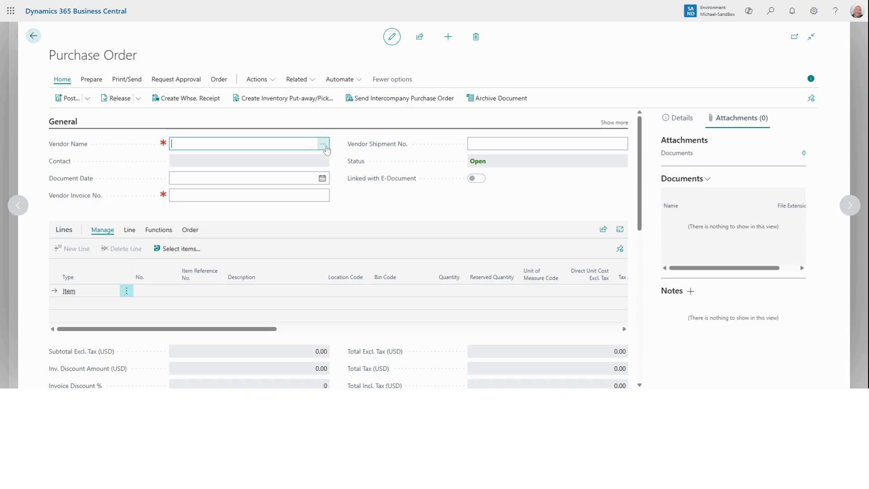
click(322, 143)
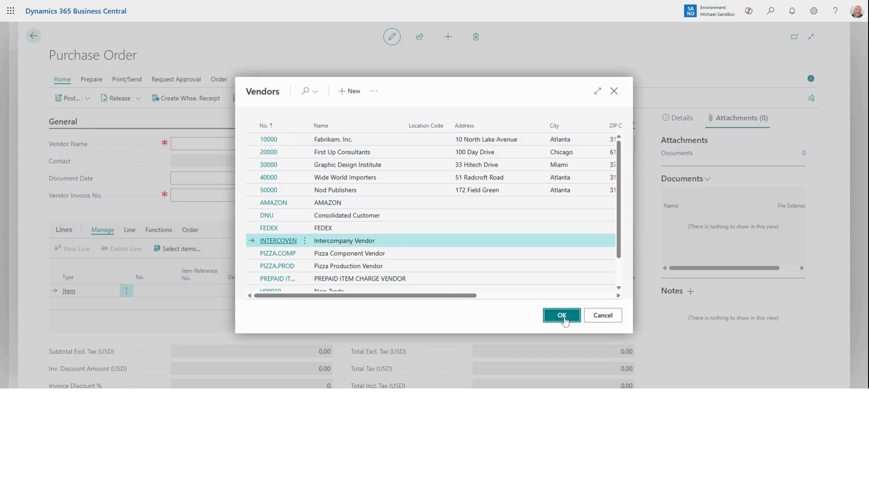
click(561, 315)
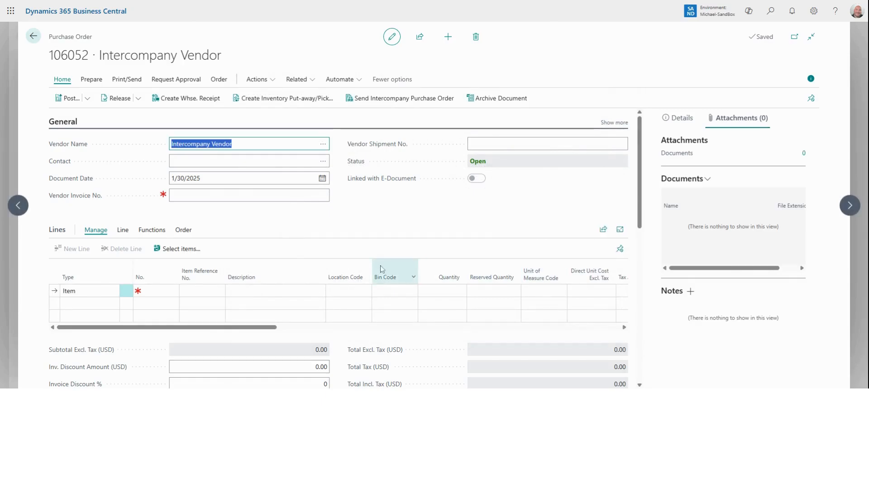
mouse_move(395, 271)
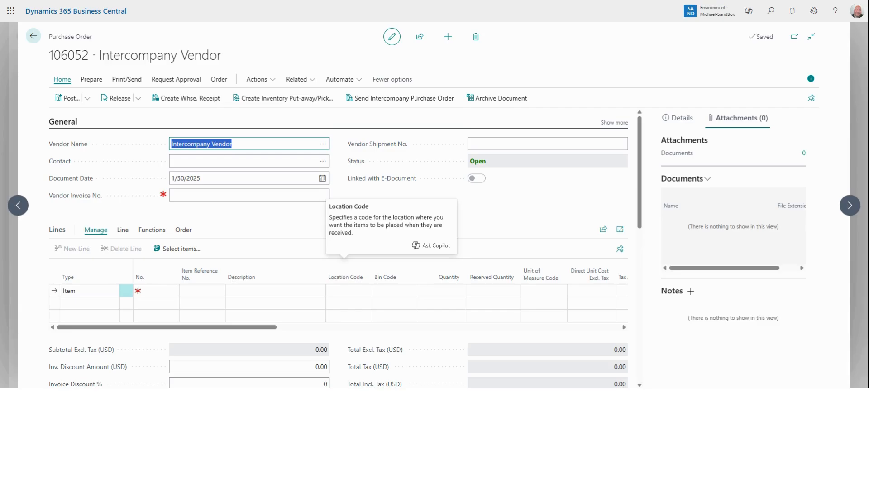
Scroll order 106052 down to its Lines section.
scroll(down, 3)
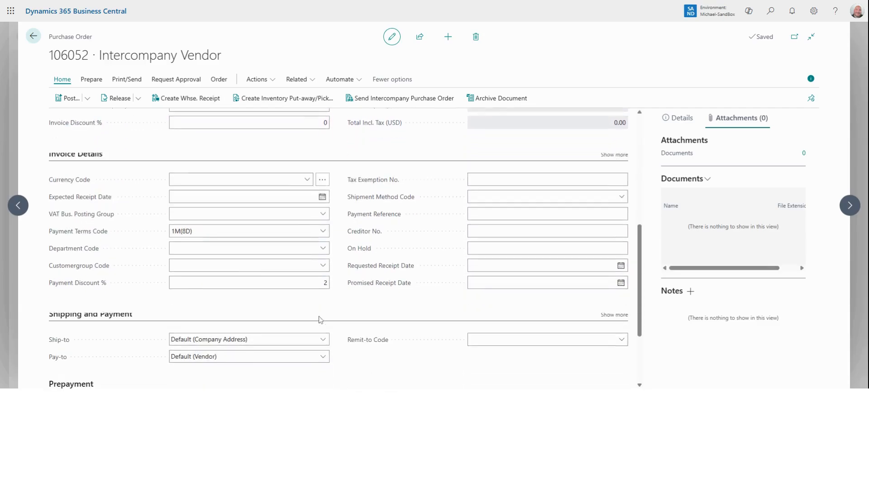
scroll(down, 3)
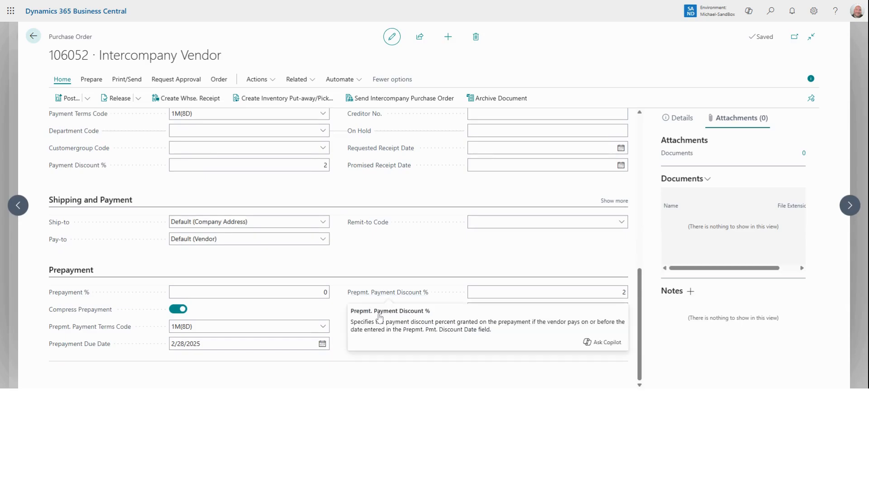
mouse_move(383, 275)
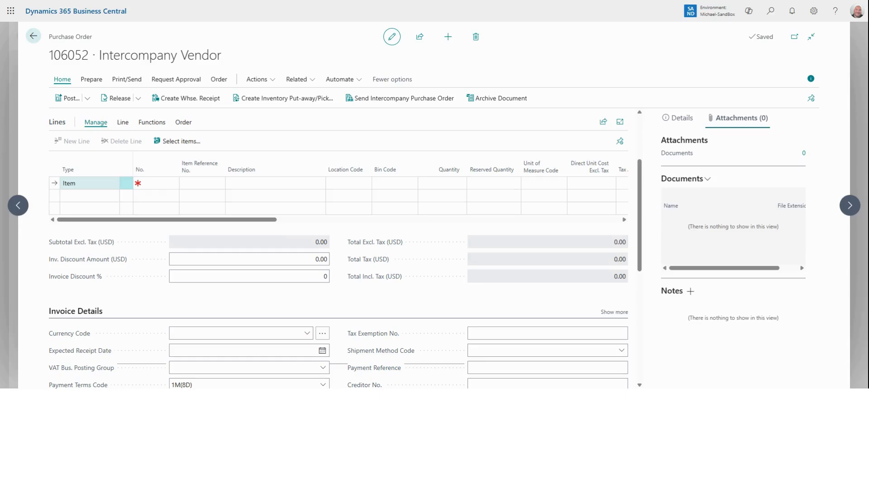
Add an Item line for item 1009 Server with quantity 2.
click(115, 183)
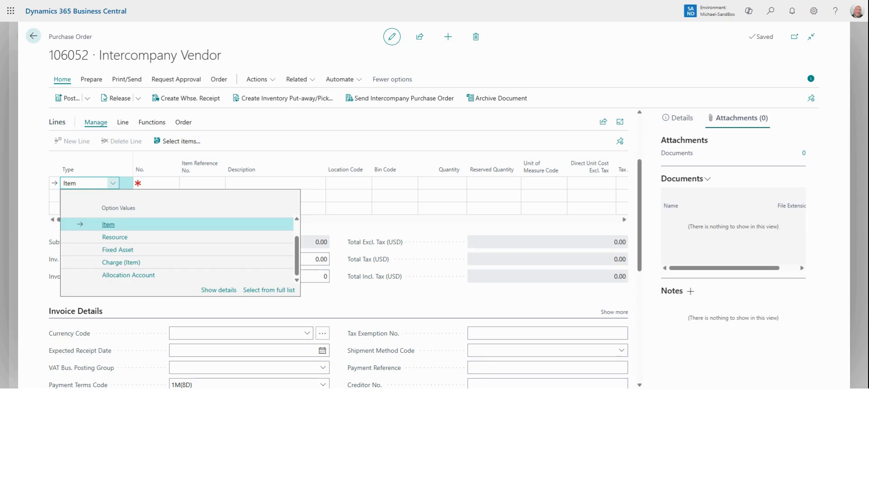
click(108, 224)
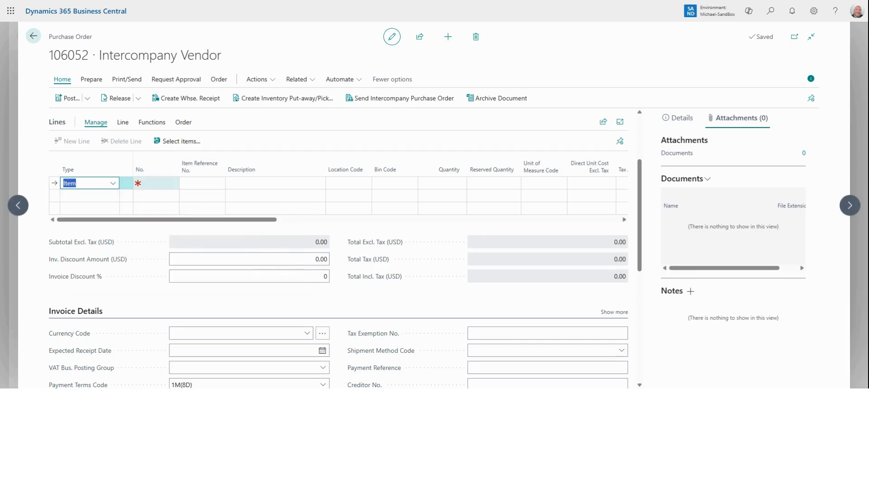
click(174, 182)
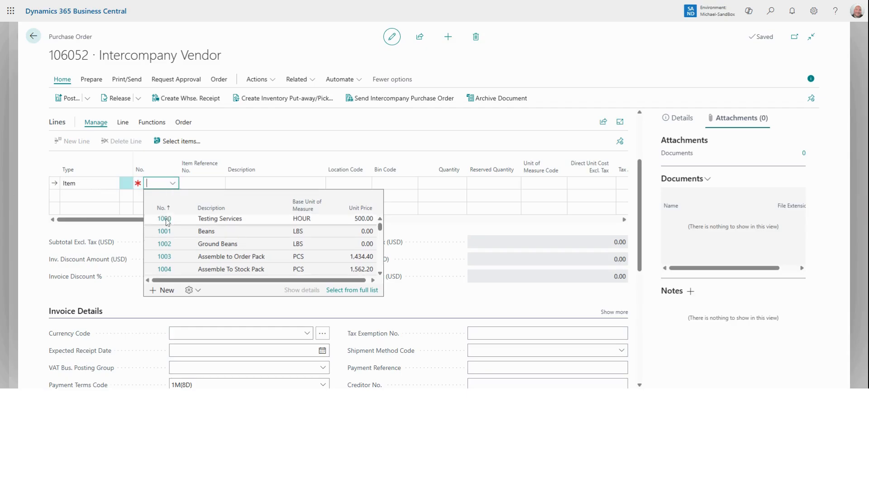
scroll(down, 3)
text(1009)
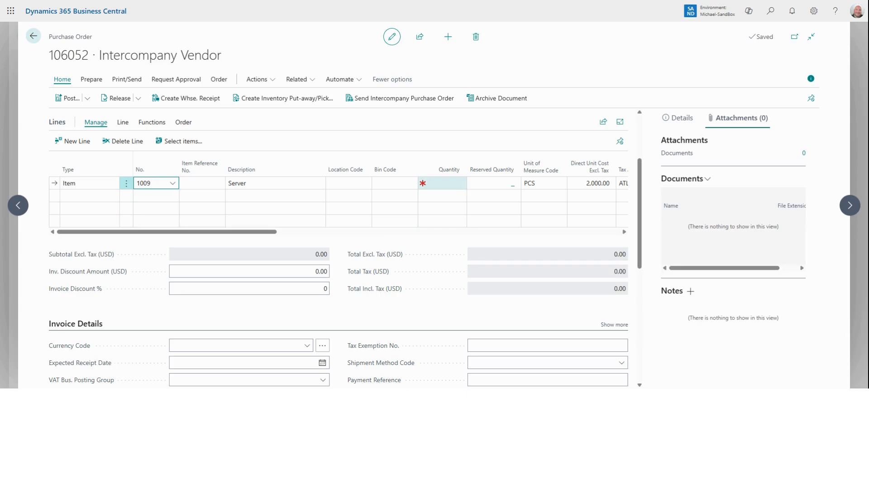
click(448, 183)
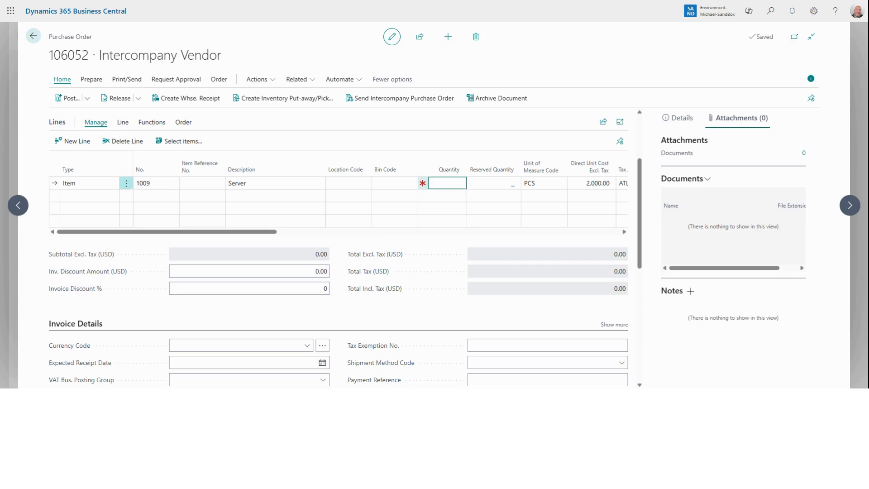
text(2)
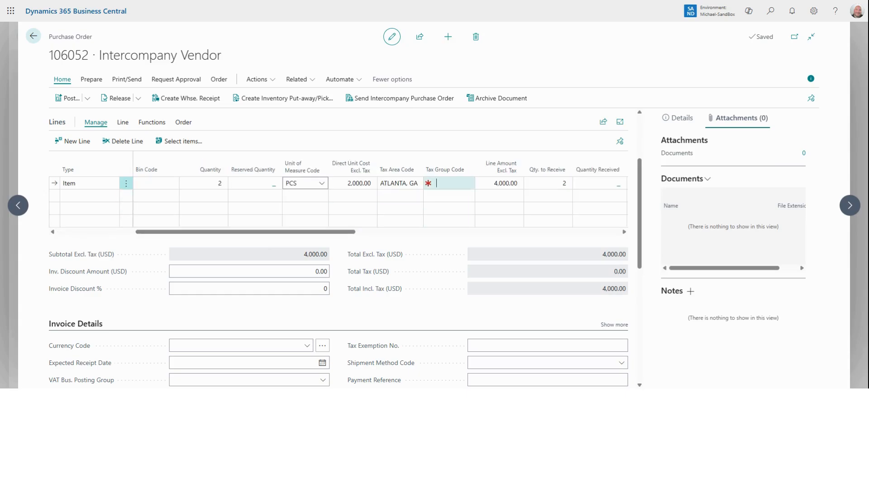
Set the Server line's tax group code to SUPPLIES.
click(469, 183)
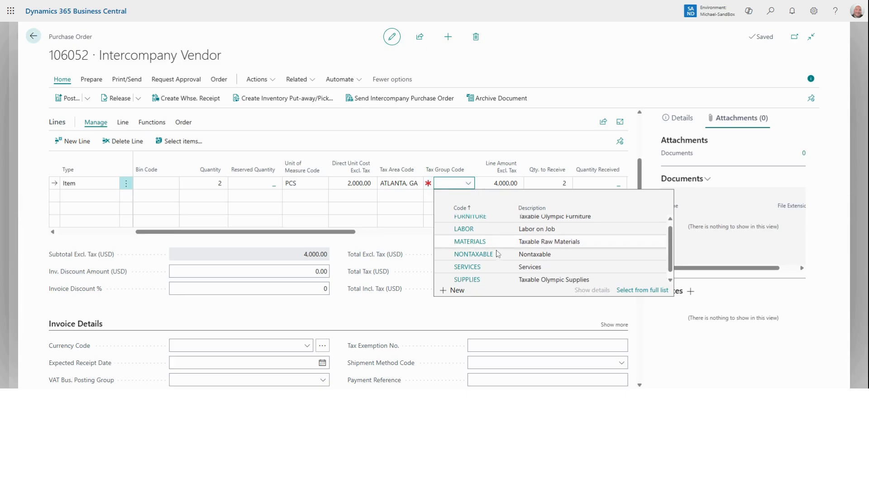
click(467, 278)
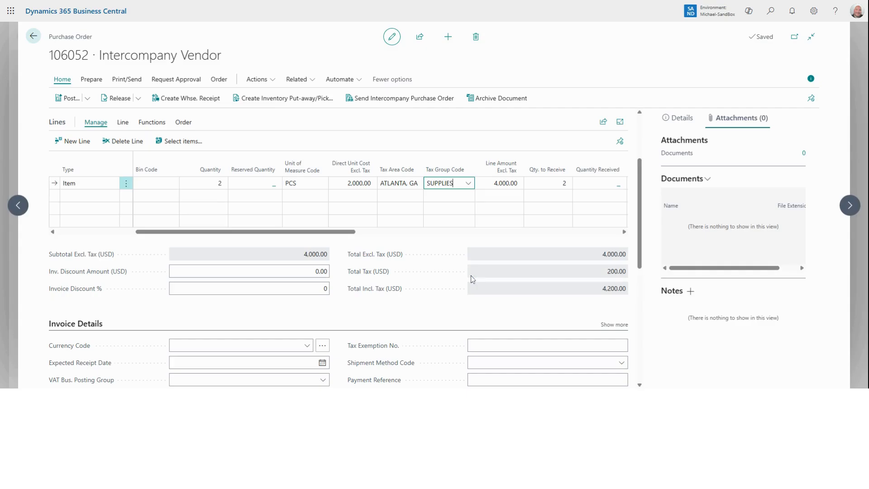
mouse_move(414, 281)
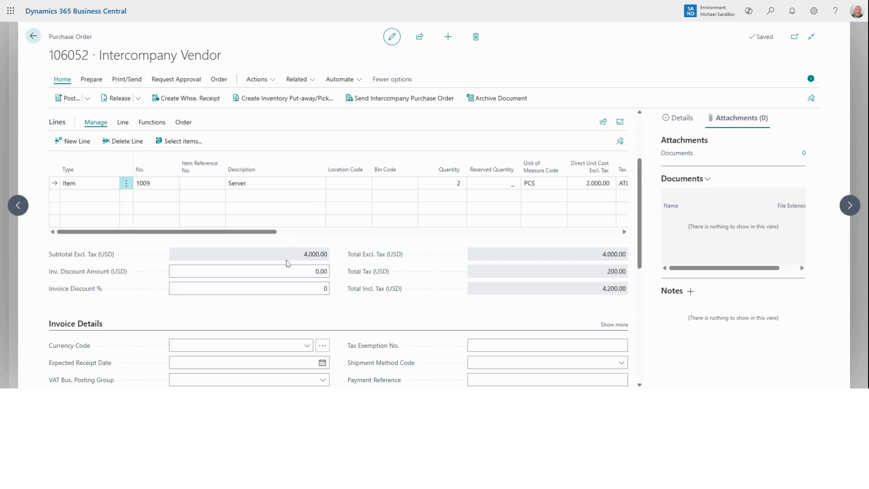
click(249, 272)
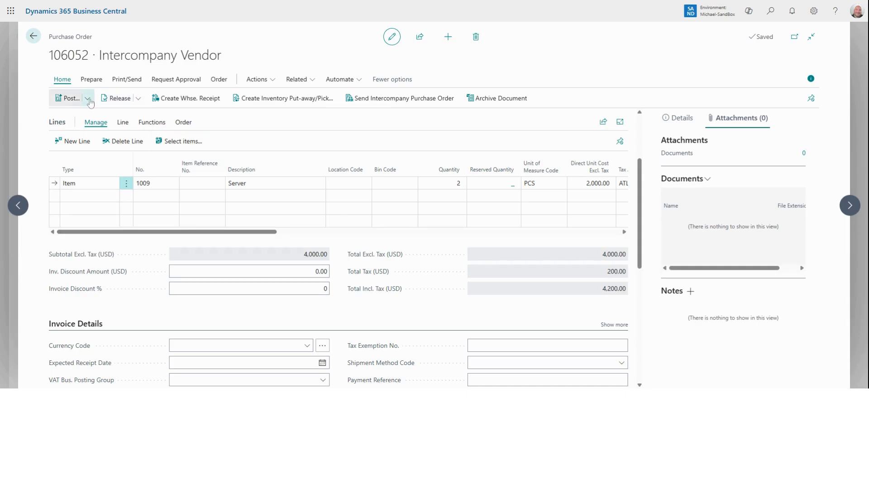
Expand the Post dropdown on the order's Home actions.
click(87, 98)
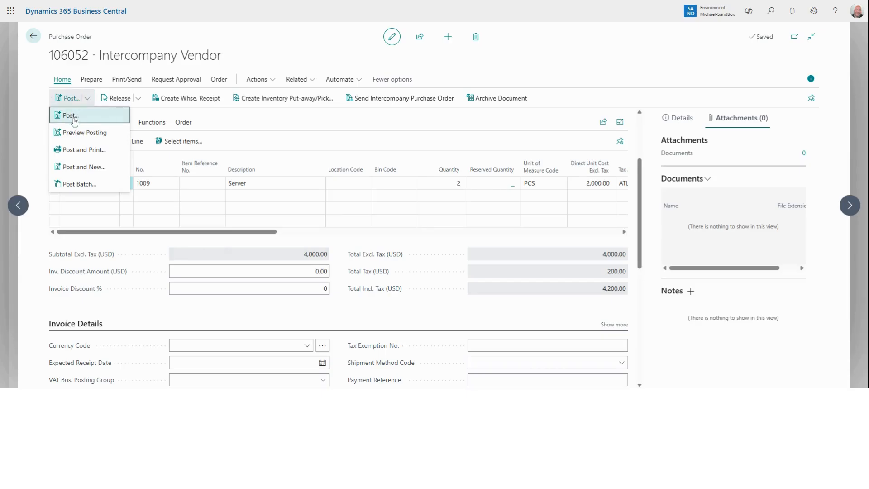
mouse_move(84, 150)
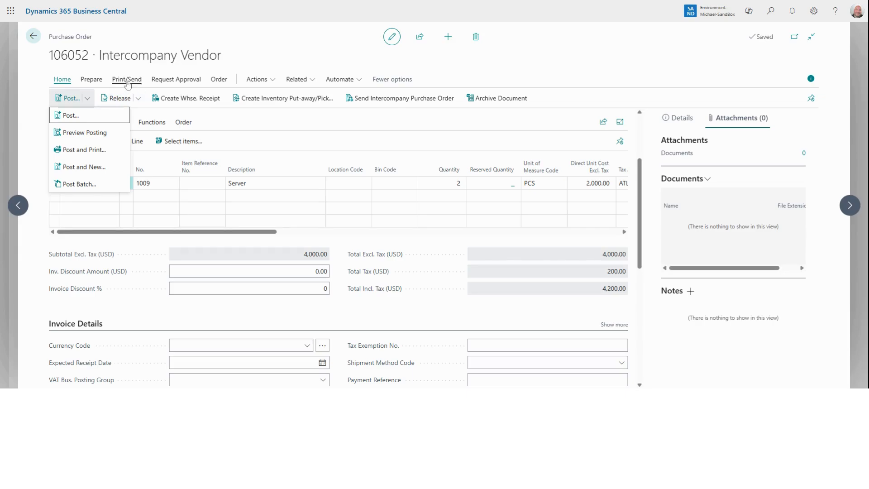
Attach order 106052 as a PDF from the Print/Send actions.
click(126, 79)
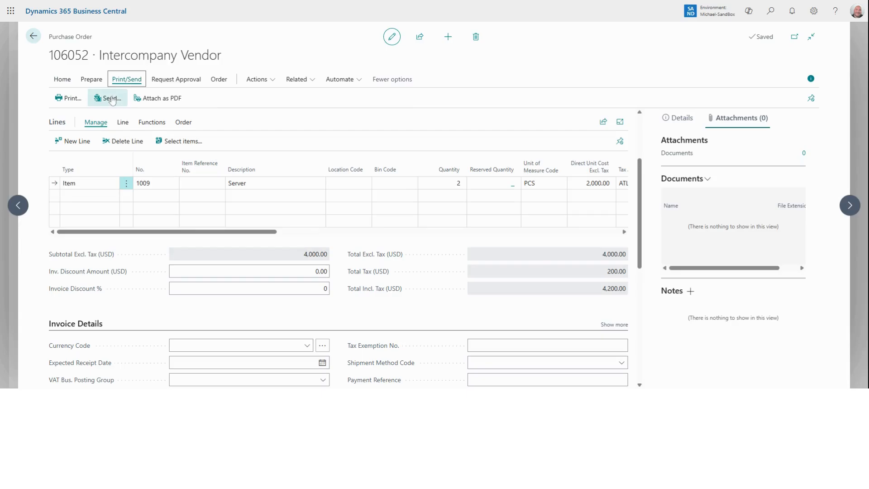
mouse_move(69, 98)
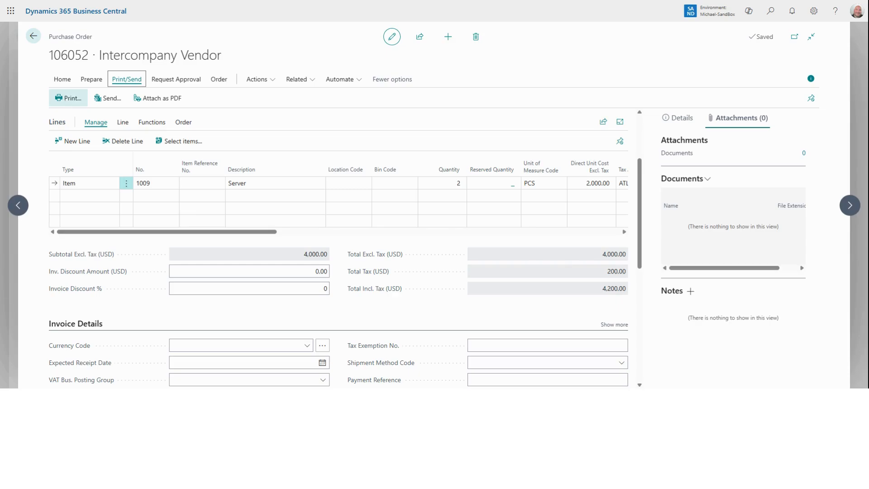
click(161, 98)
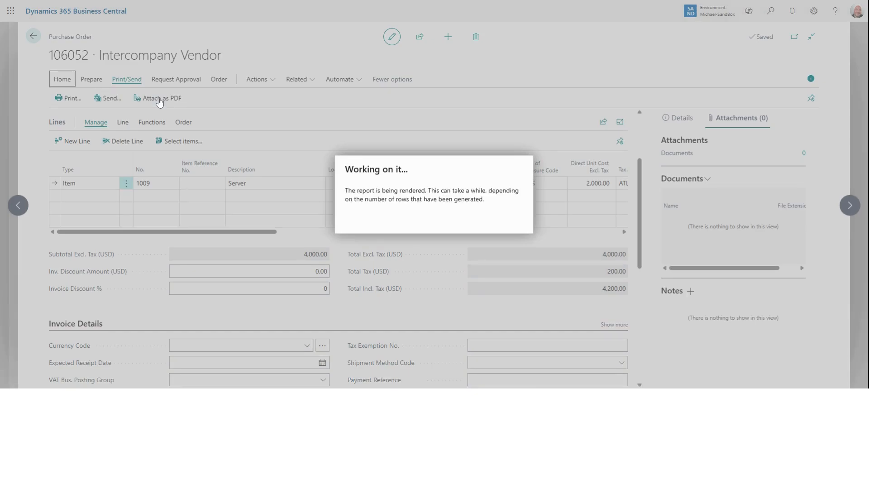
click(161, 97)
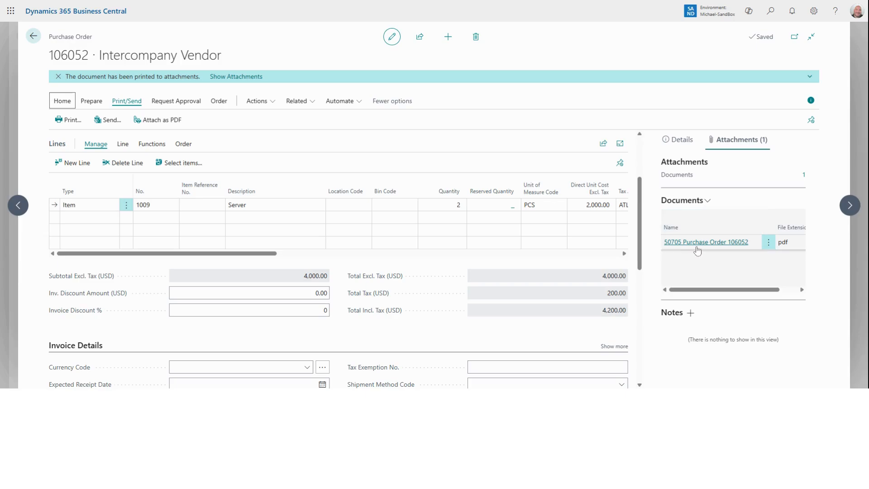
mouse_move(685, 248)
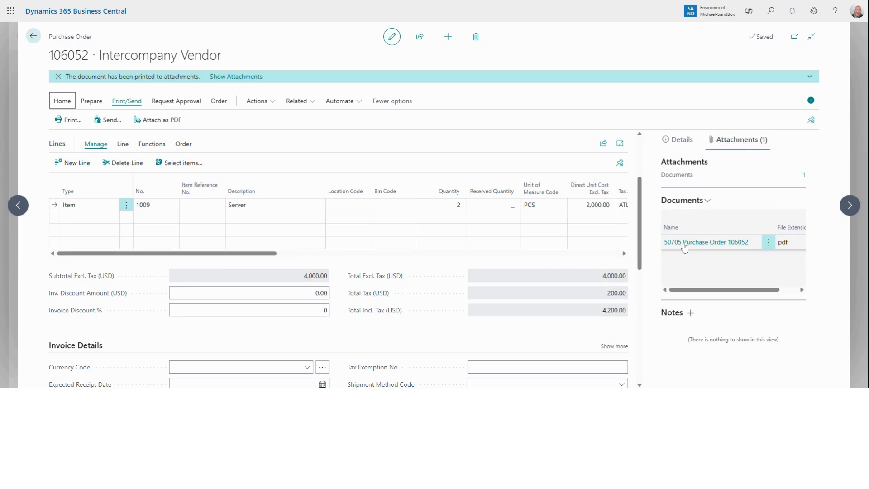